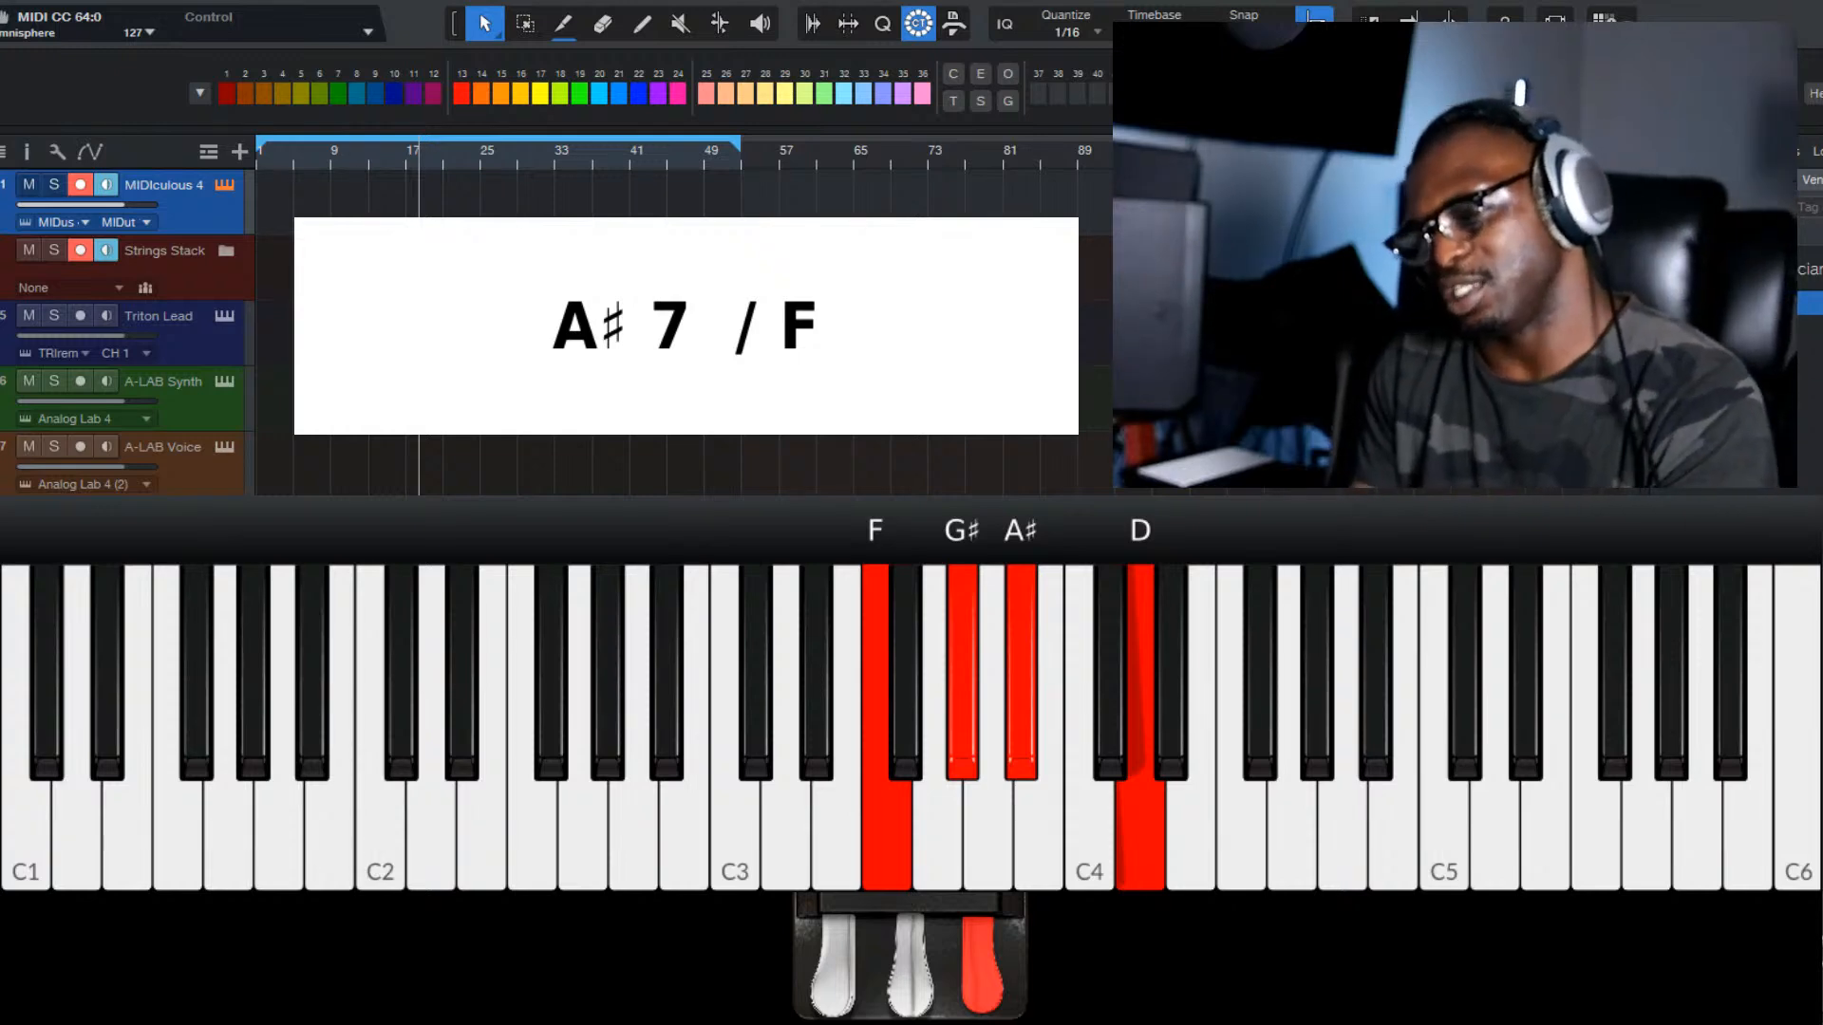
Step: Add a low D bass under F, G#, A# and D on the on-screen keyboard, making A#7/D
click(430, 698)
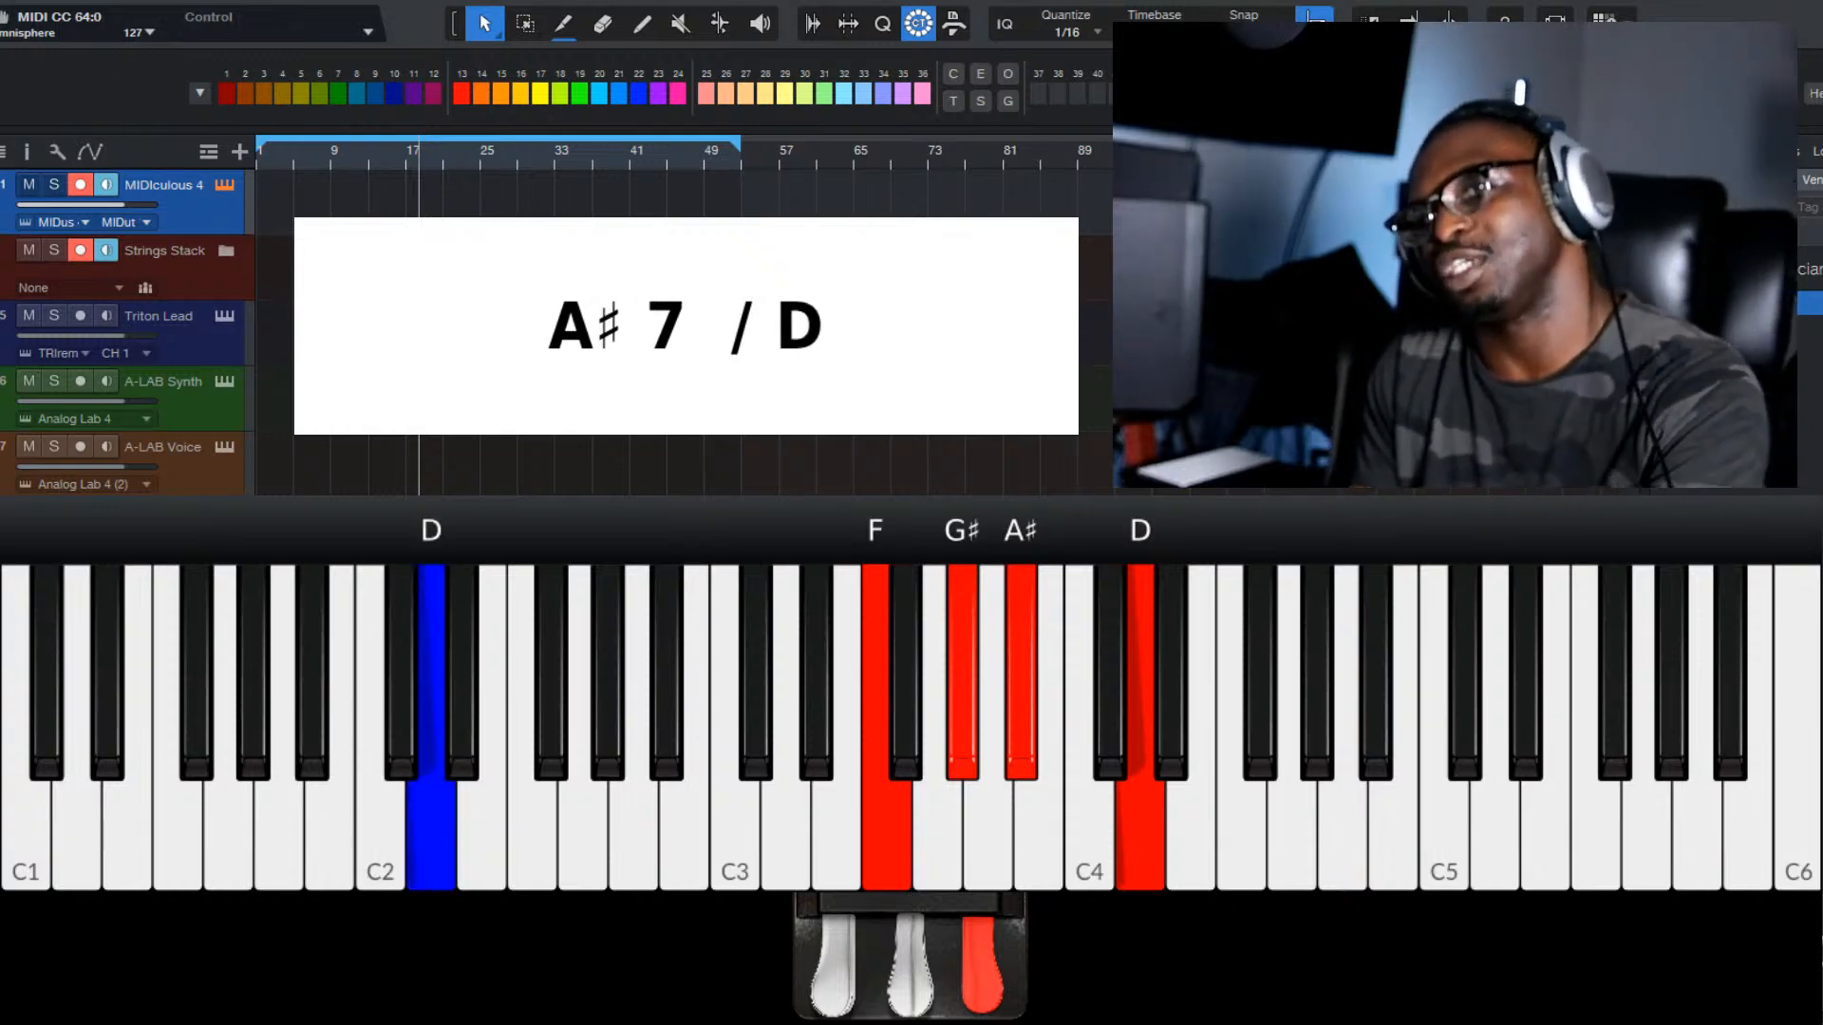